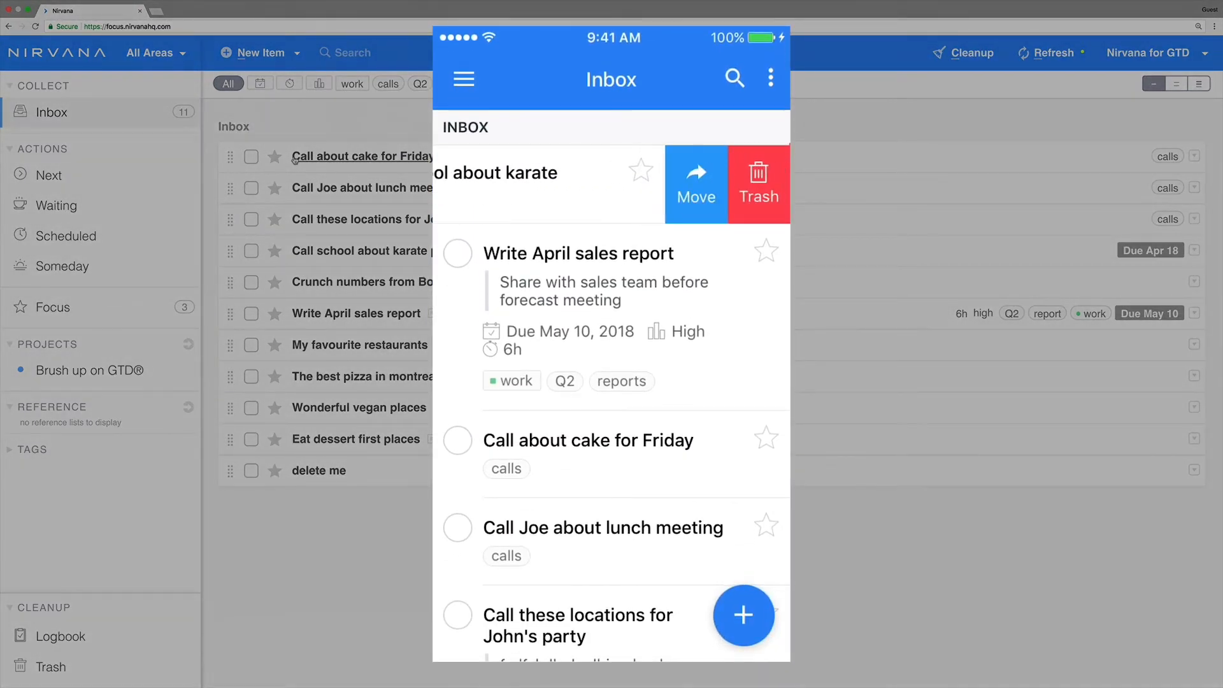
Bring up the Move destinations for the 'Call school about karate program' item
left_click(695, 183)
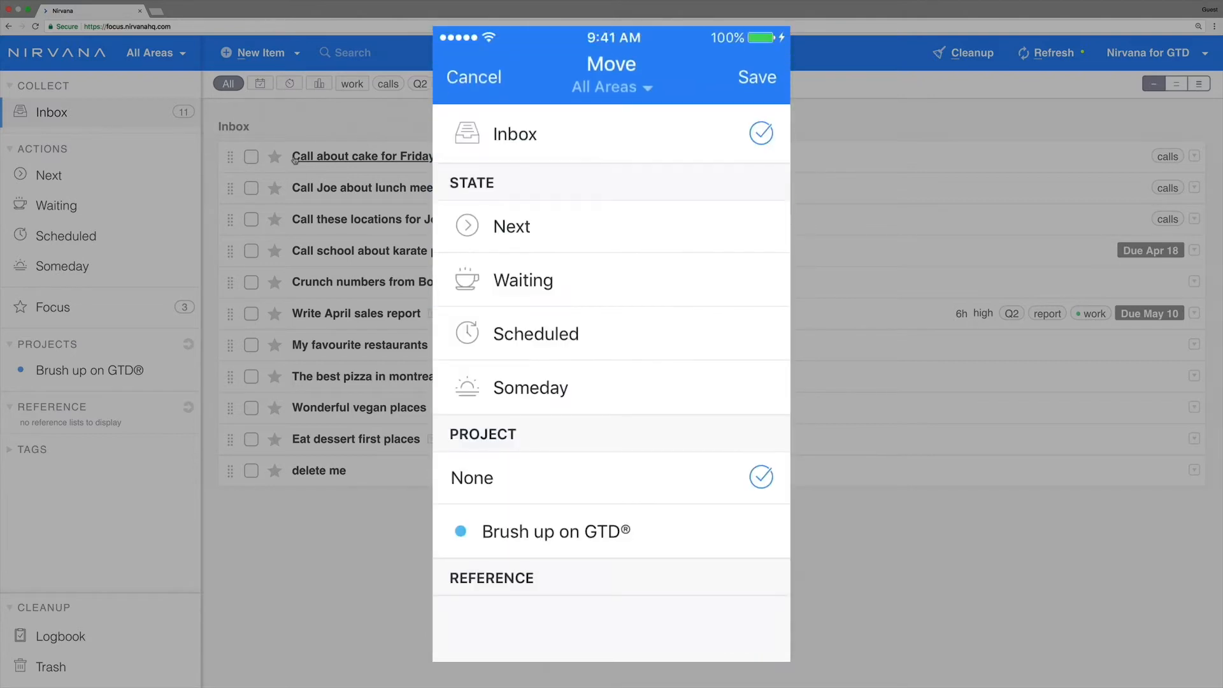
Move the cake, Joe's lunch and John's party call items from the inbox into Next
left_click(472, 76)
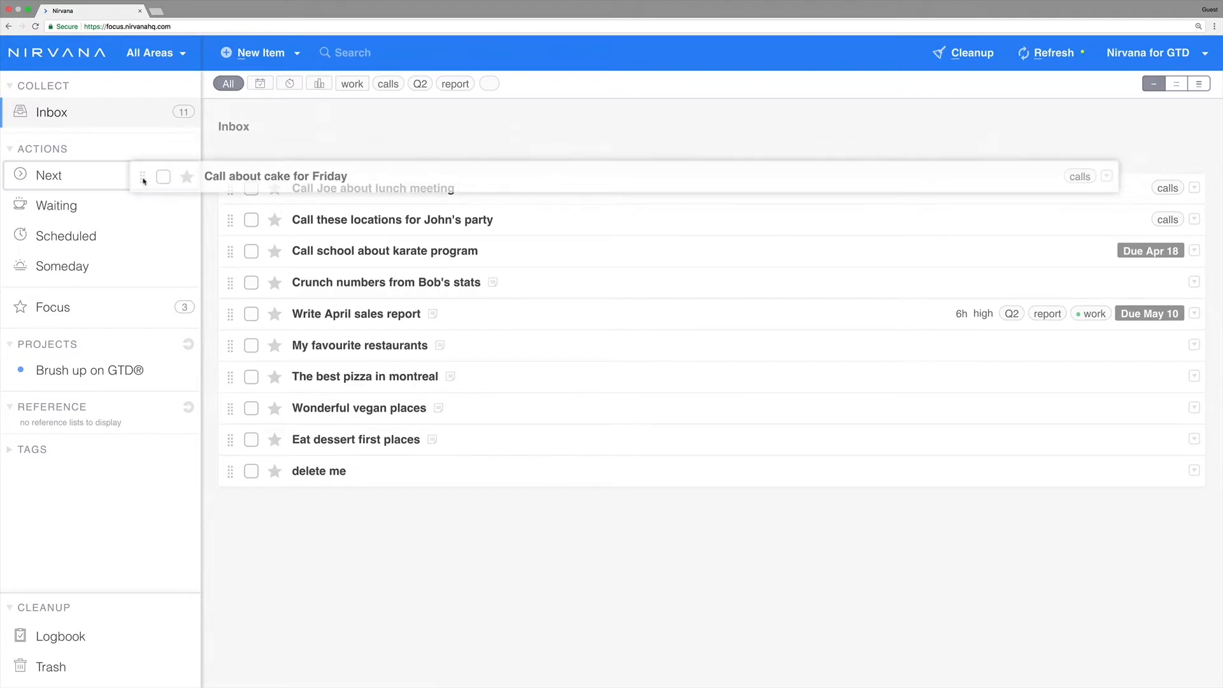
left_click(163, 176)
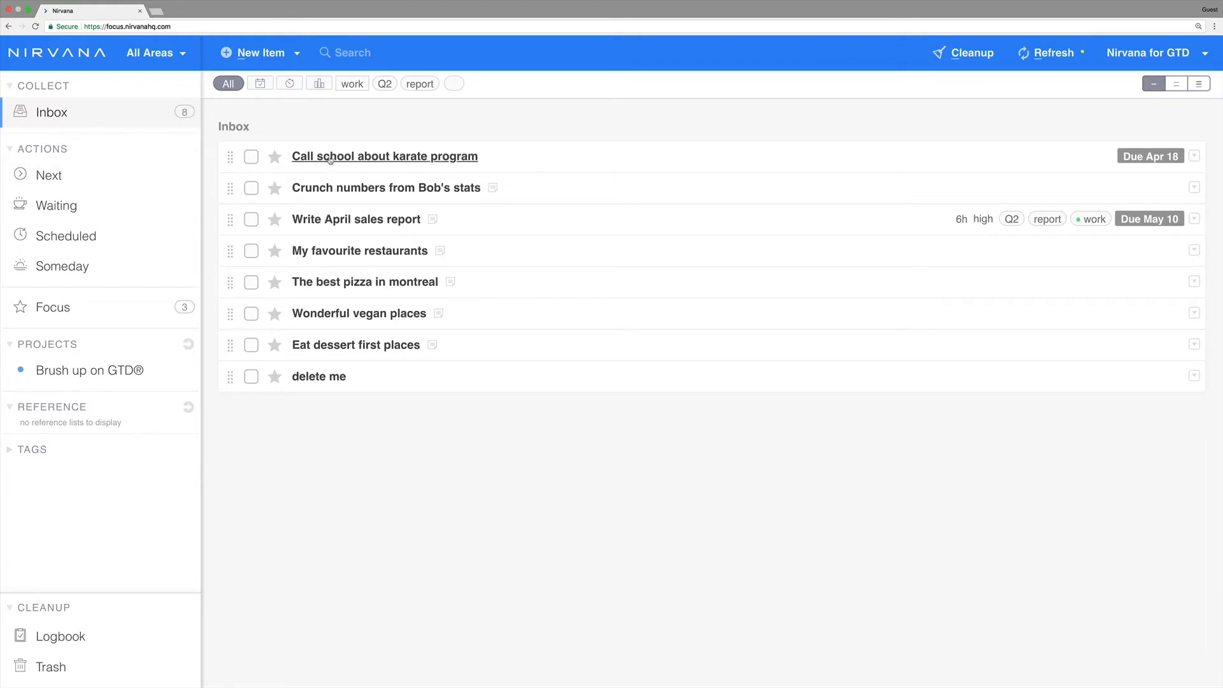
Save 'Call school about karate program' with state Next so it leaves the inbox
left_click(383, 155)
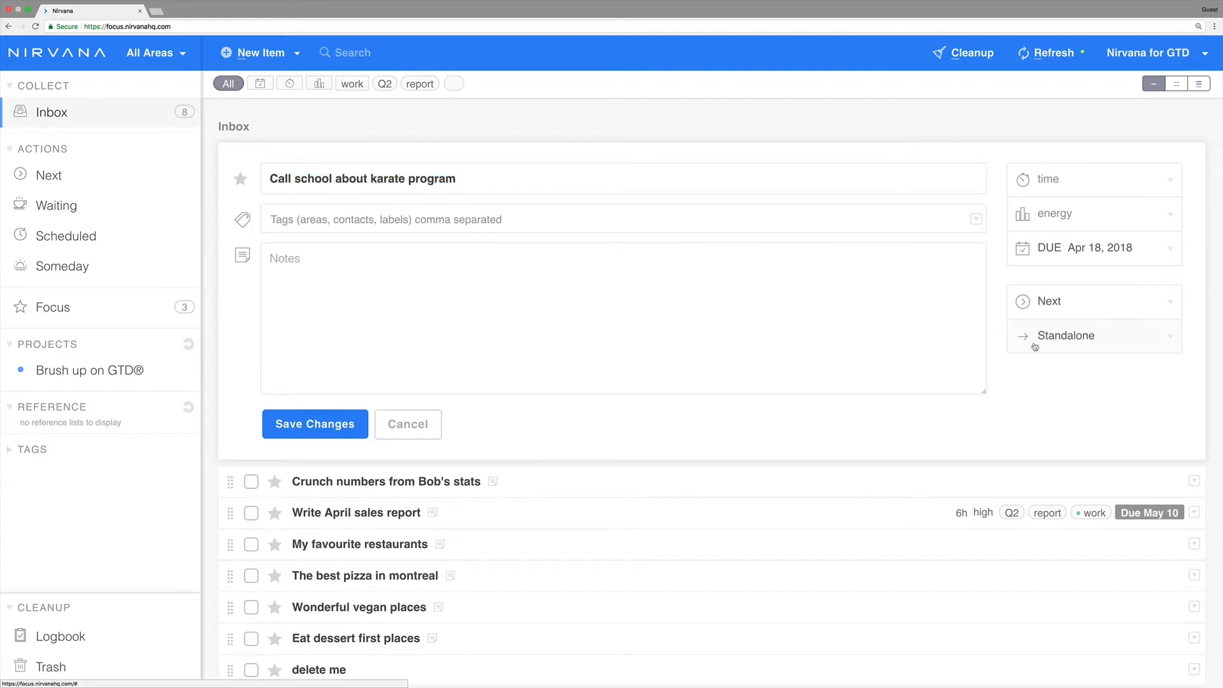
left_click(314, 423)
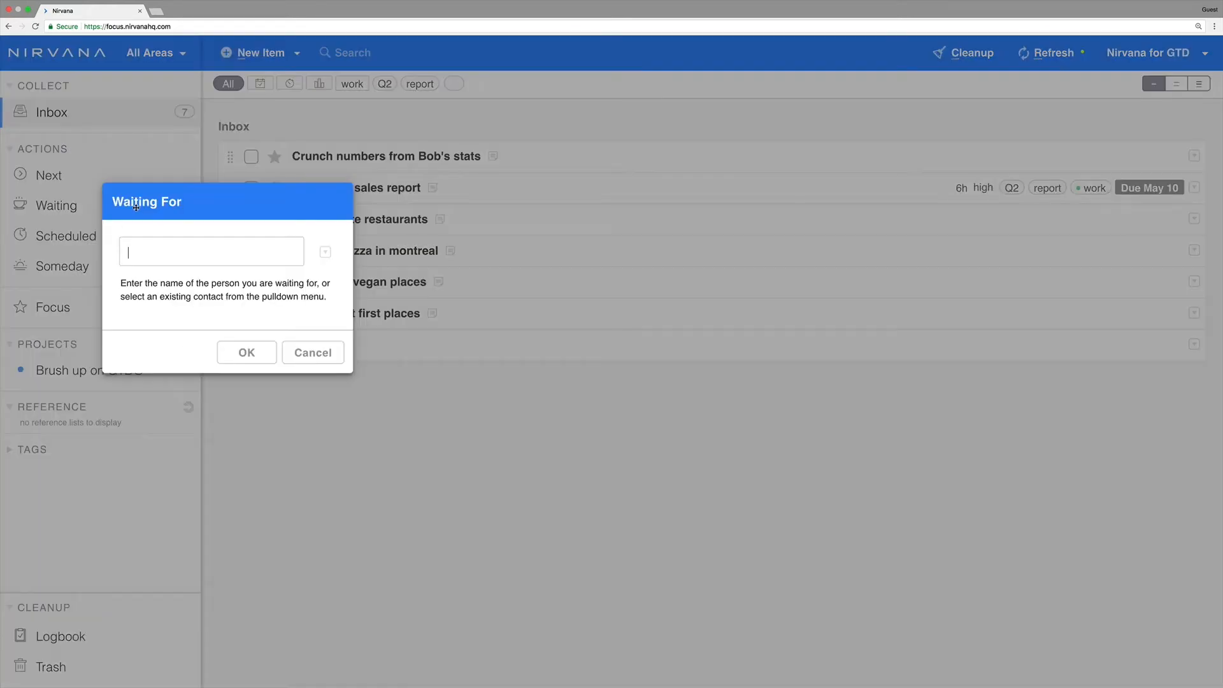
Set 'Crunch numbers from Bob's stats' as Waiting For Bob
type("Bob")
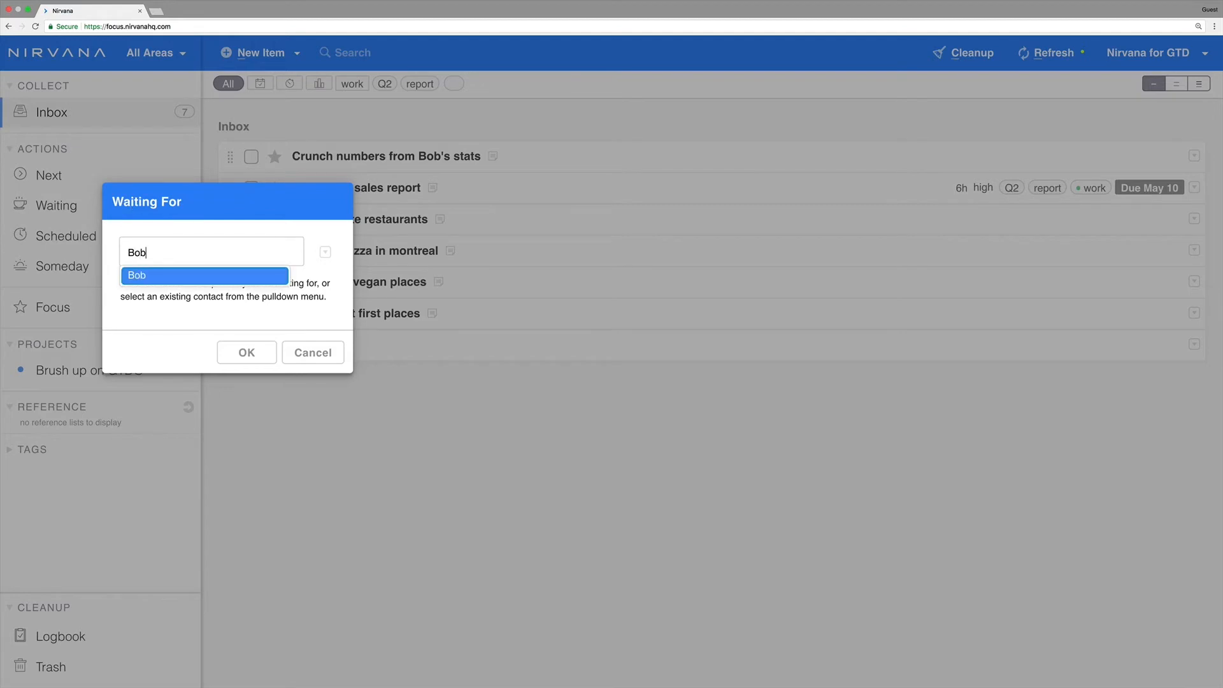
left_click(205, 276)
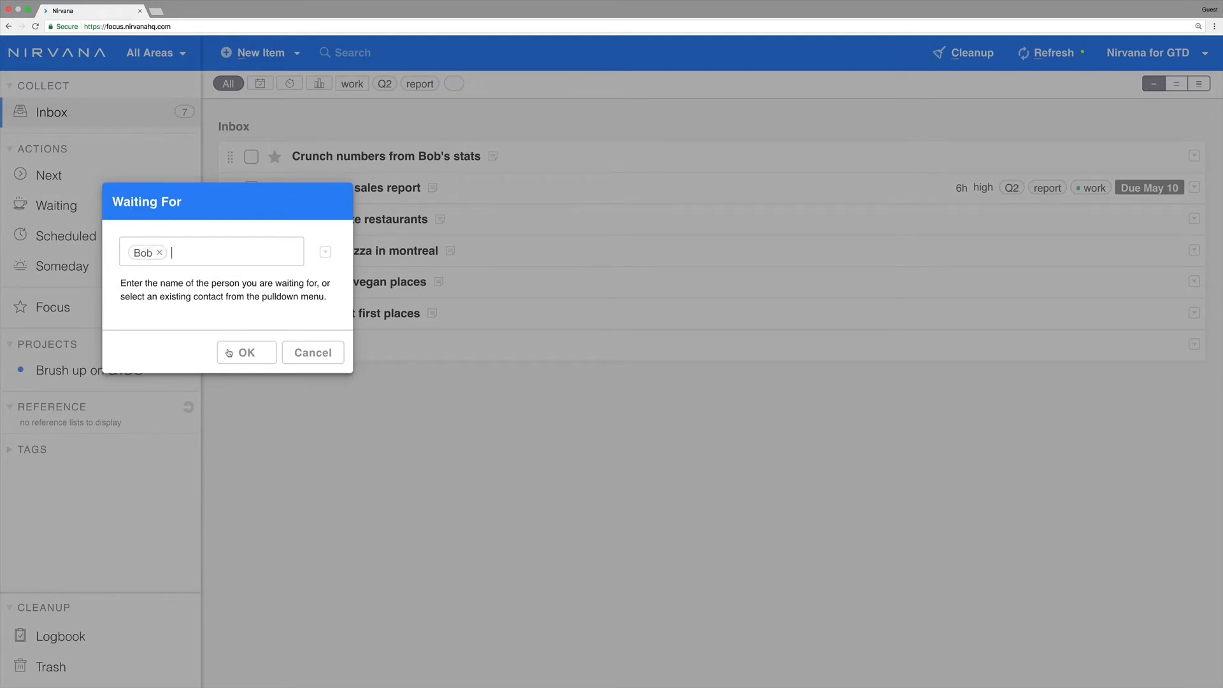
left_click(246, 352)
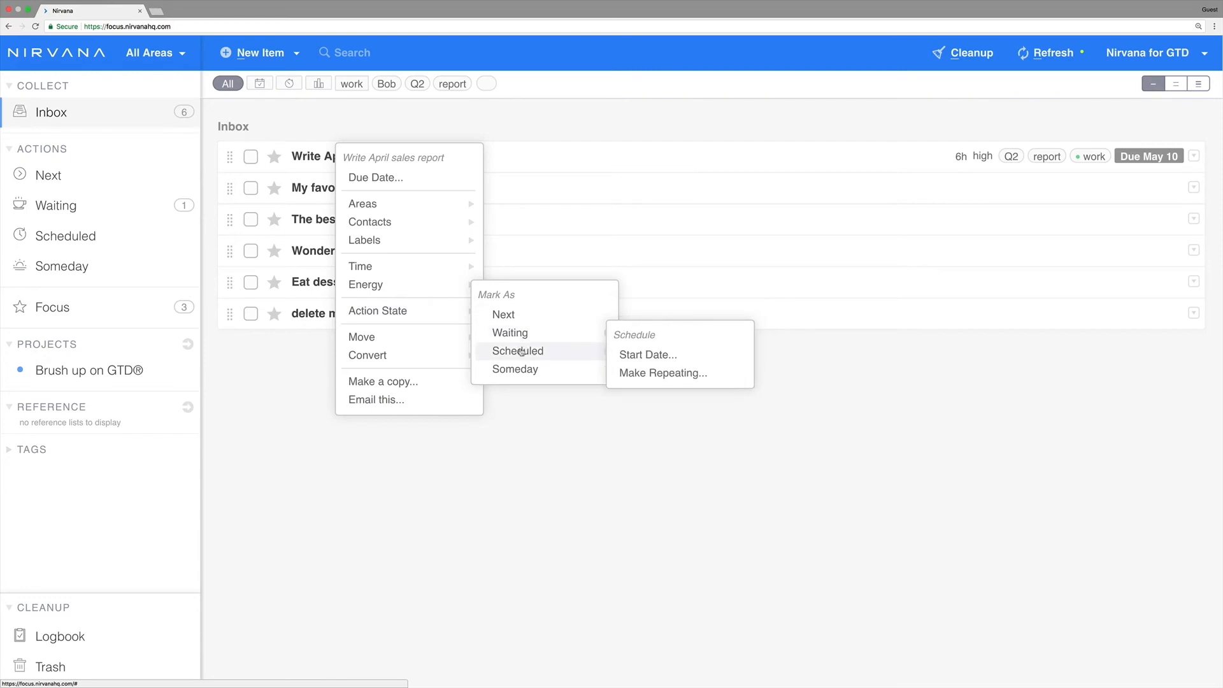
mouse_move(647, 354)
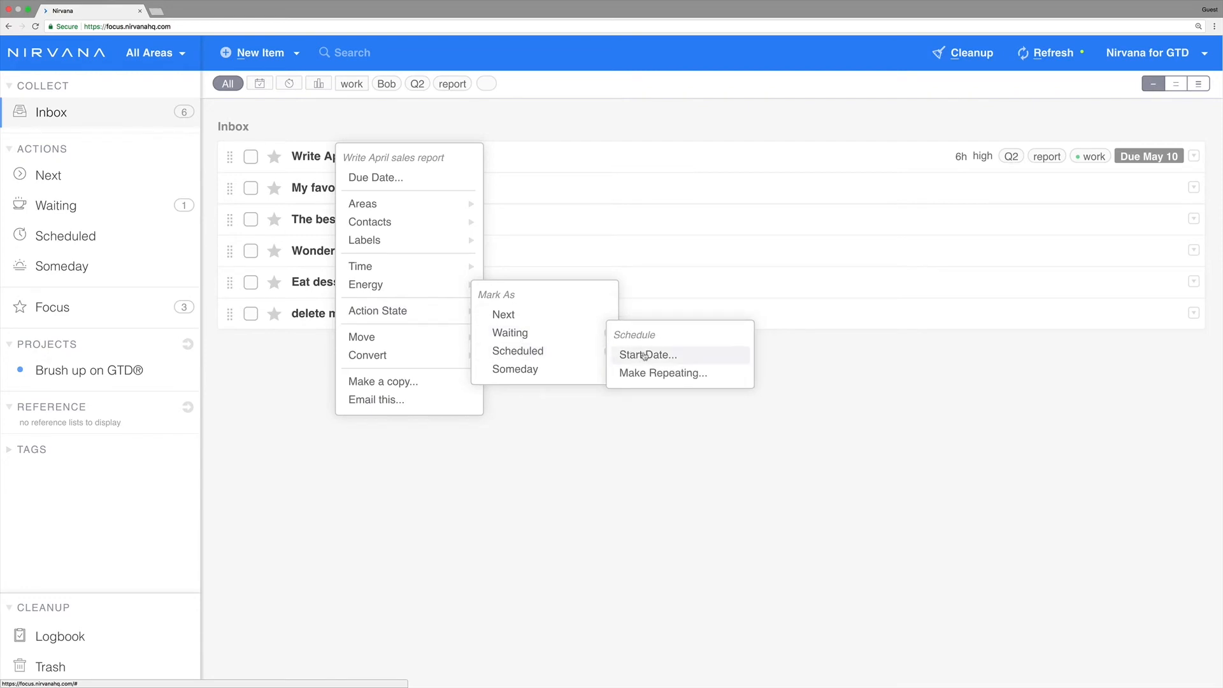
mouse_move(663, 373)
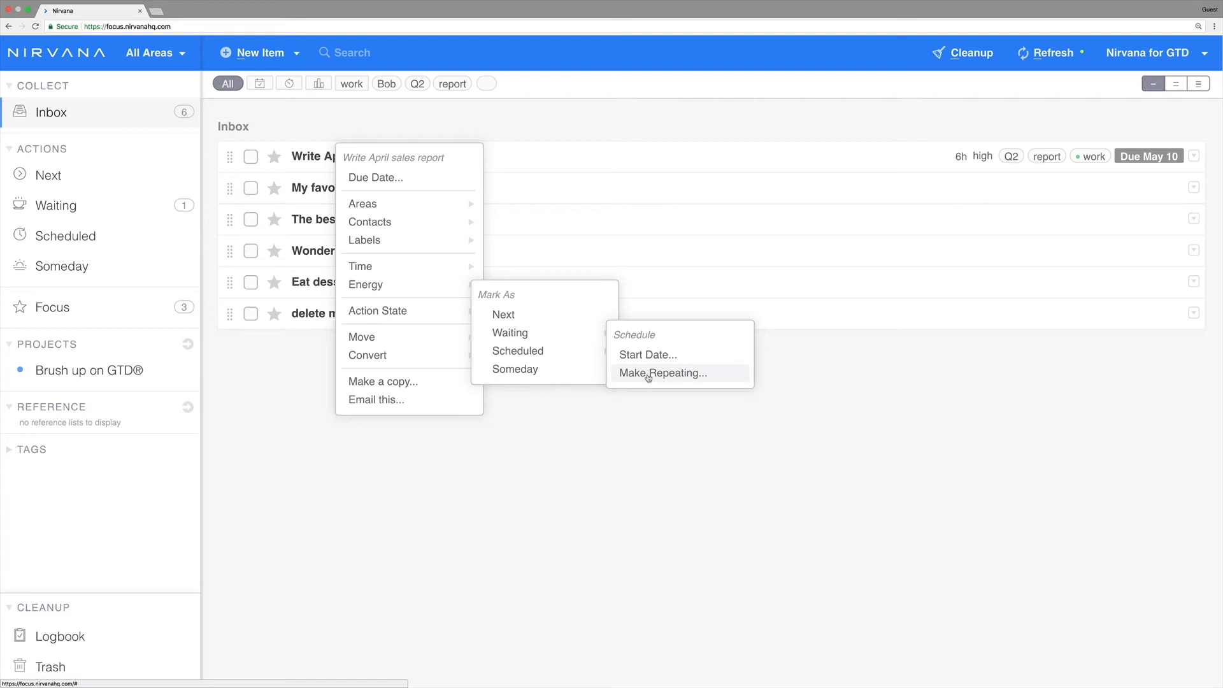
Give 'Write April sales report' a start date of May 3, 2018
left_click(647, 354)
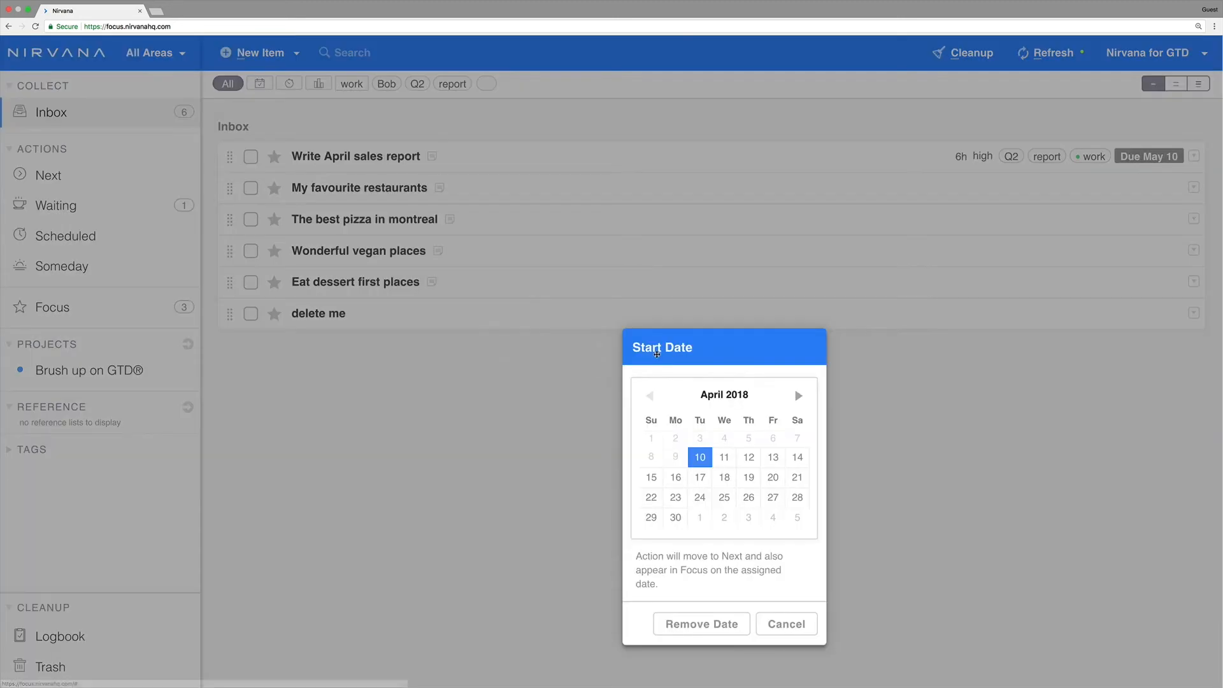
left_click(797, 395)
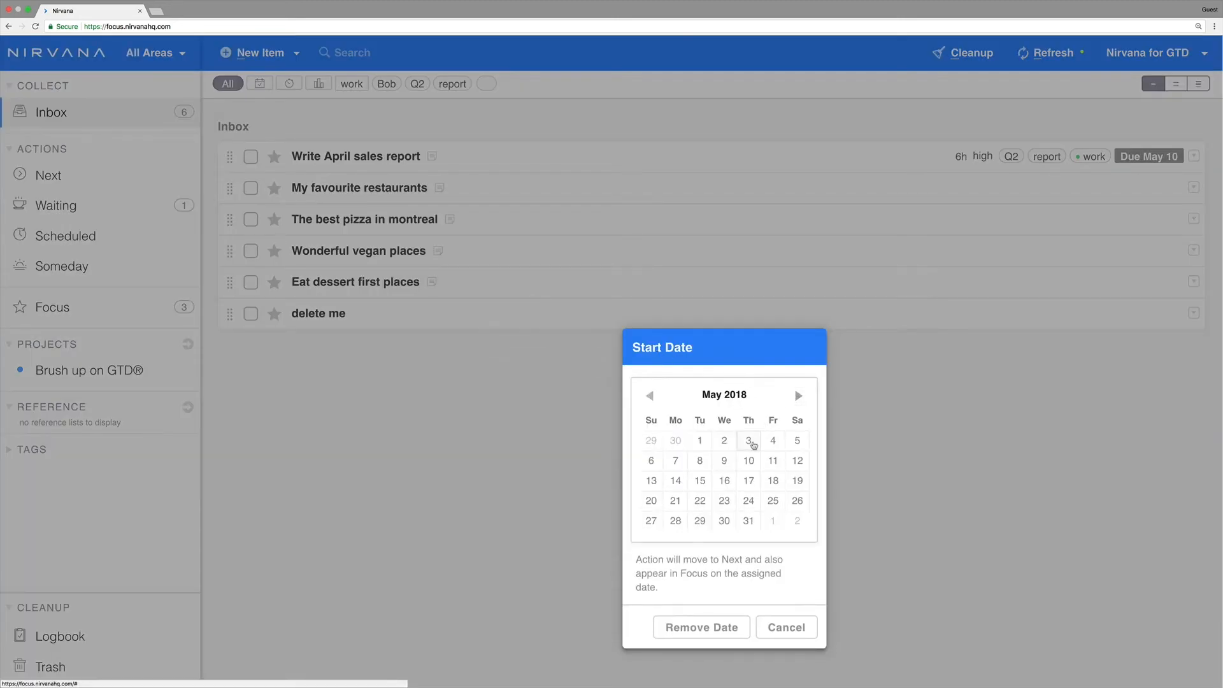
left_click(747, 440)
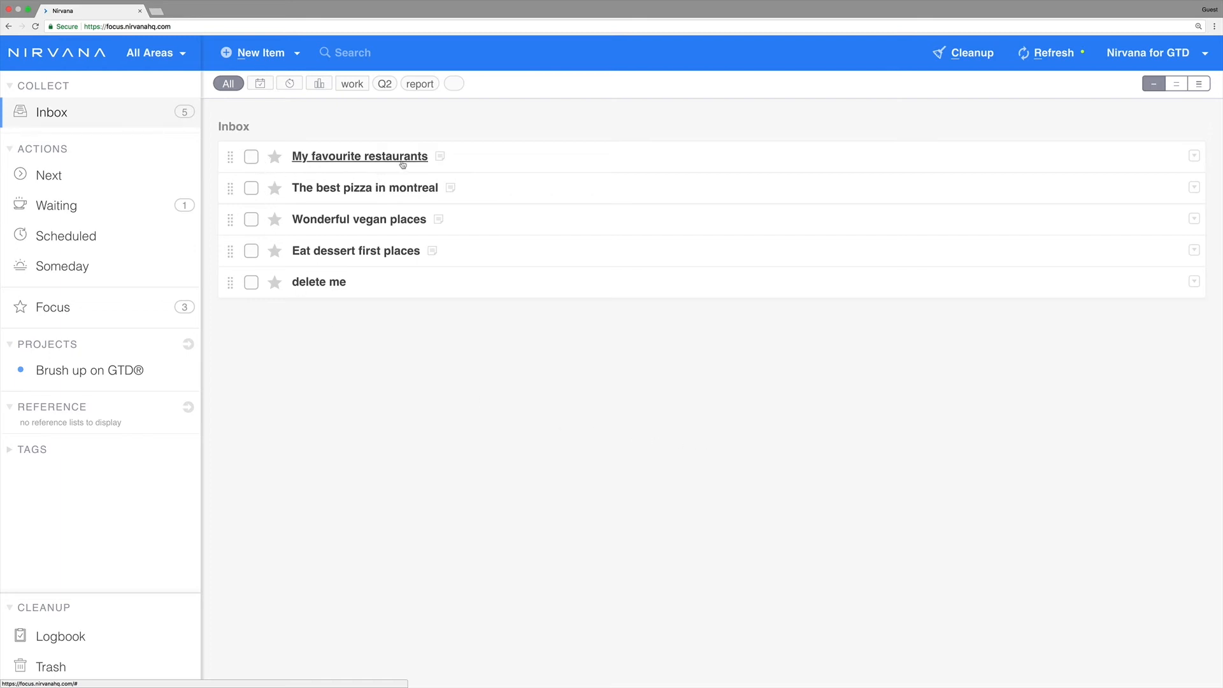
mouse_move(467, 162)
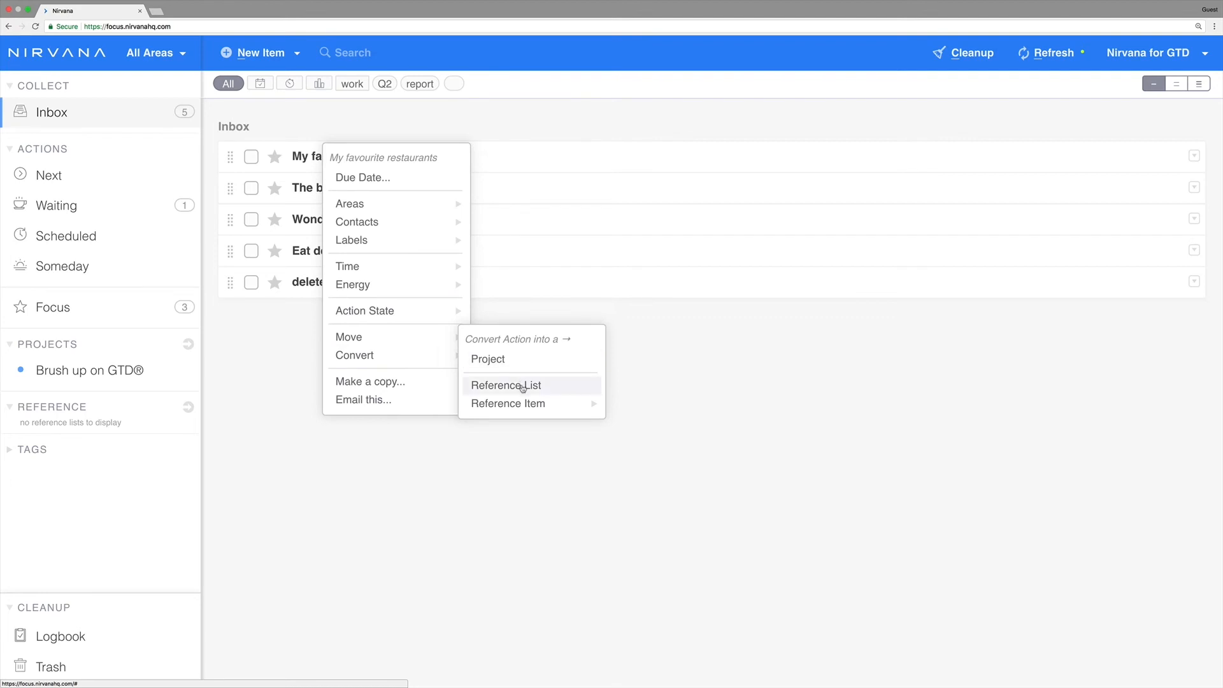
Convert 'My favourite restaurants' into a reference list and trash the 'delete me' item
left_click(506, 385)
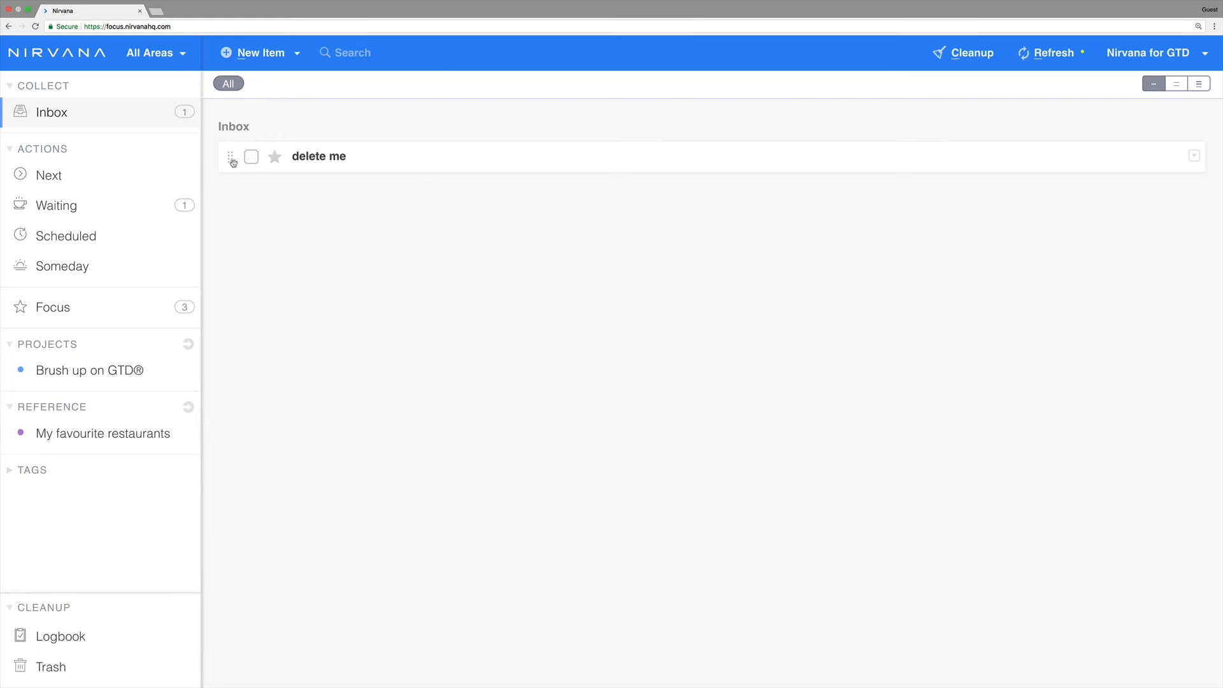
left_click_drag(232, 155, 74, 667)
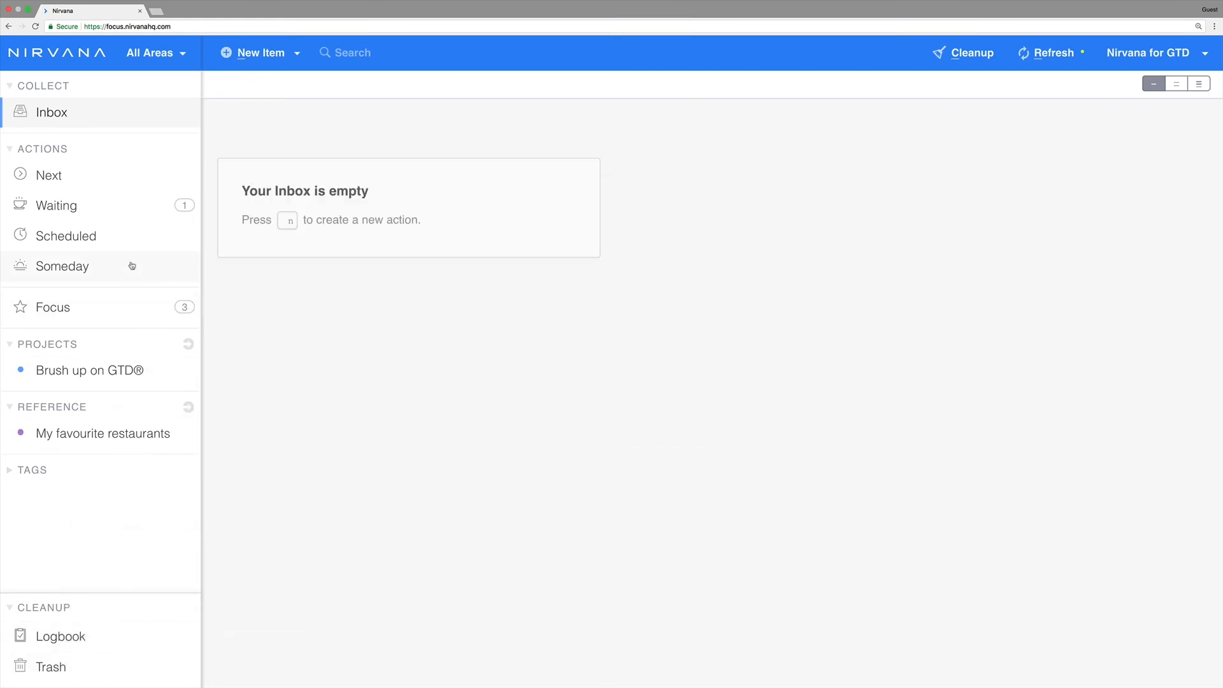
mouse_move(114, 178)
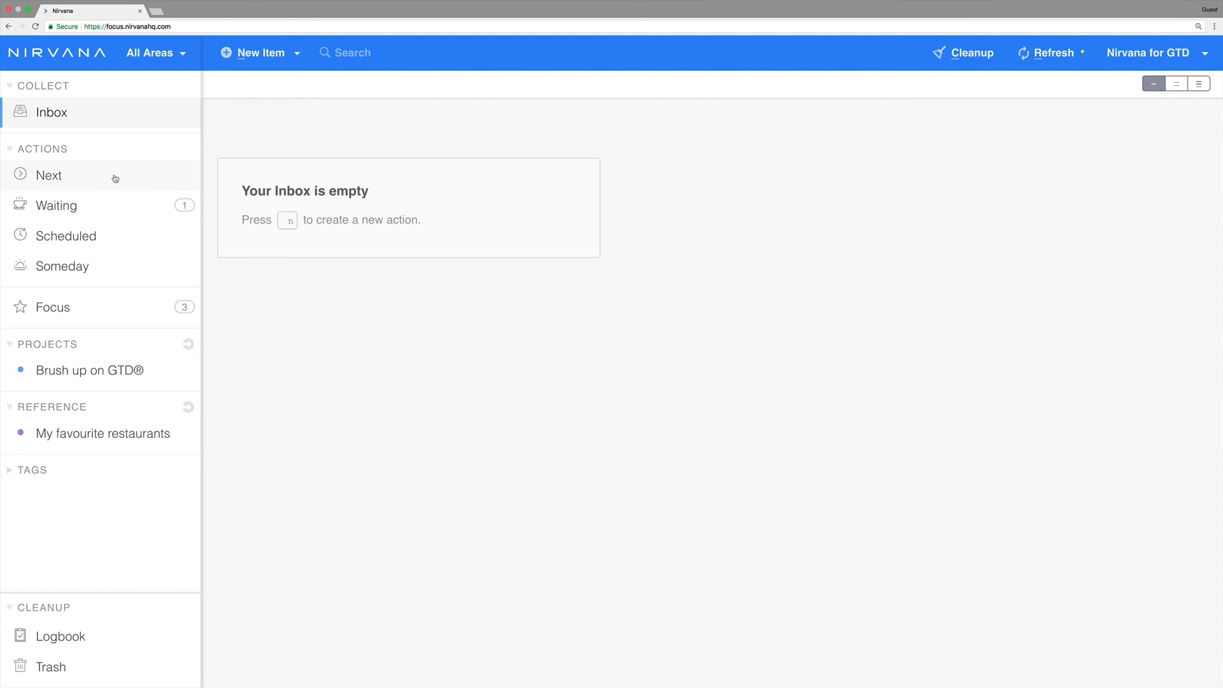
Review the Waiting list (Bob's stats) and the Scheduled list (sales report on May 3)
left_click(55, 205)
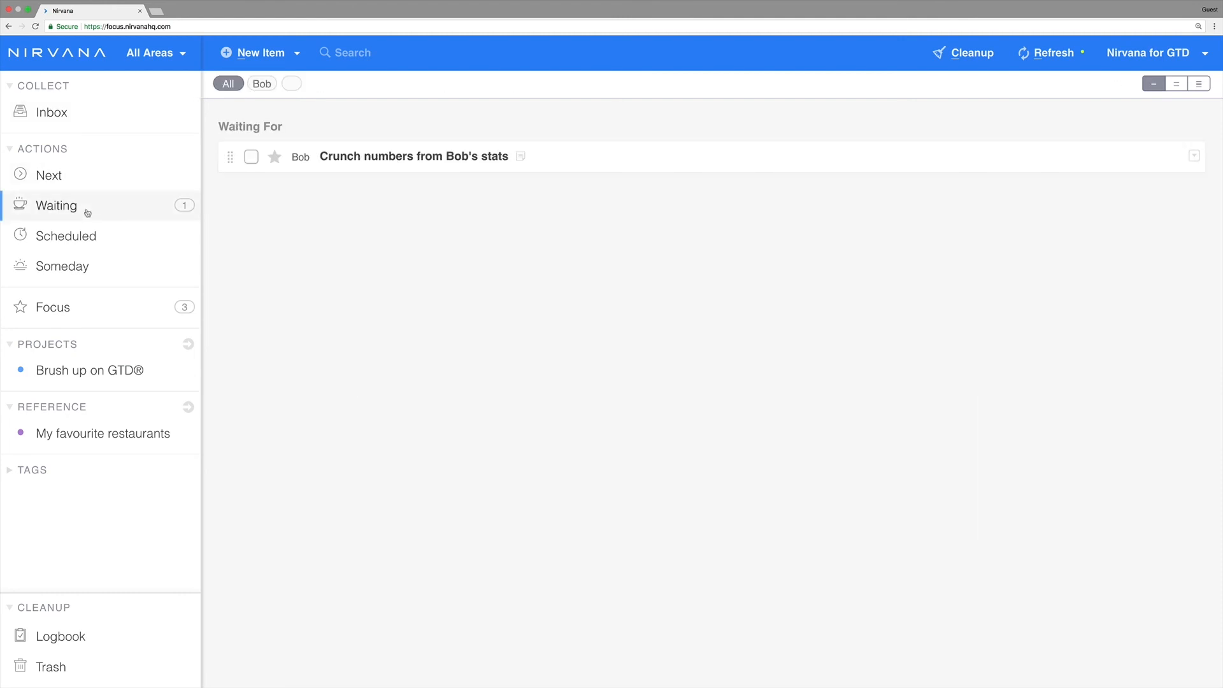
left_click(65, 236)
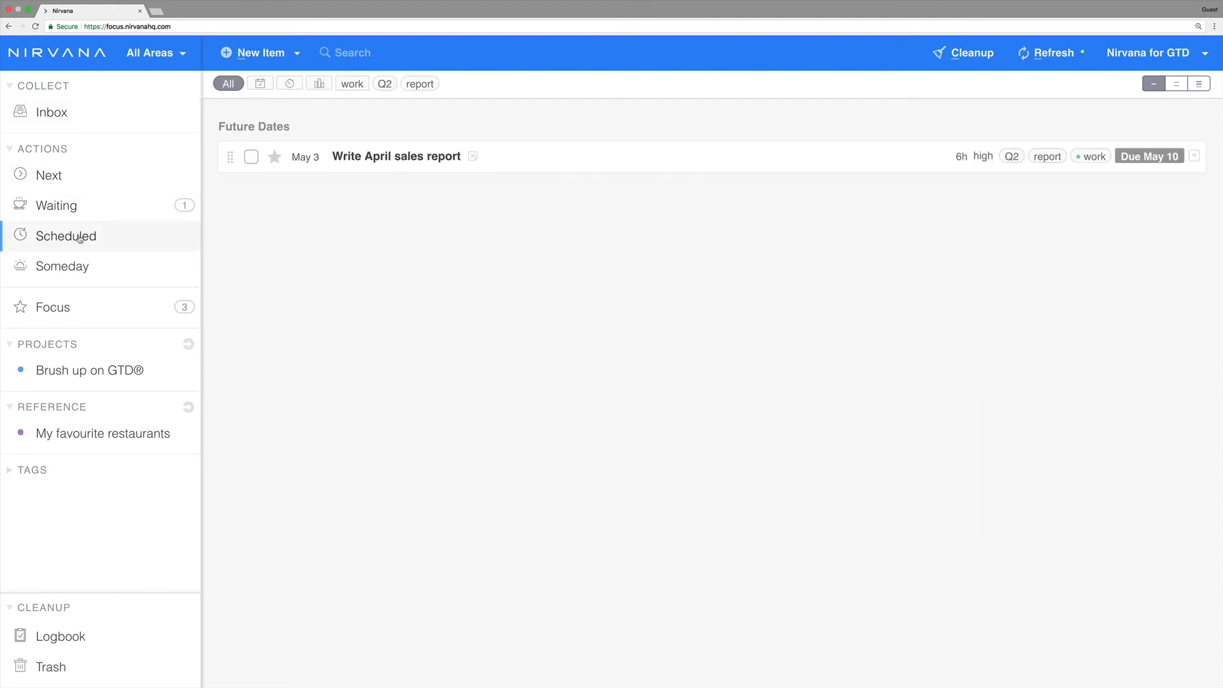